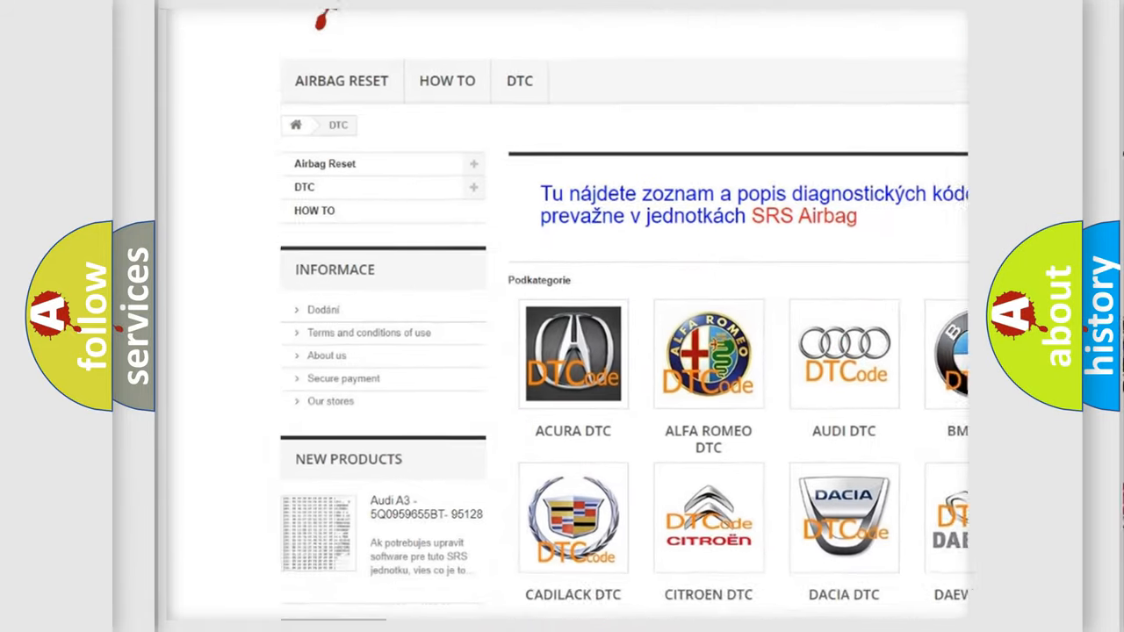
scroll("down", 3)
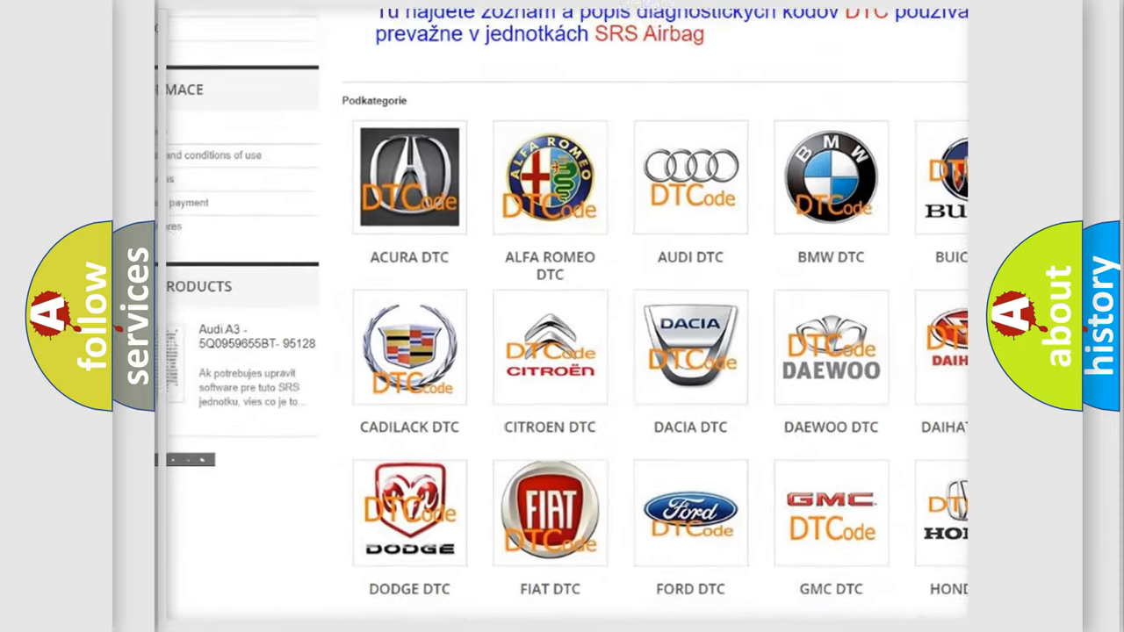
scroll("down", 3)
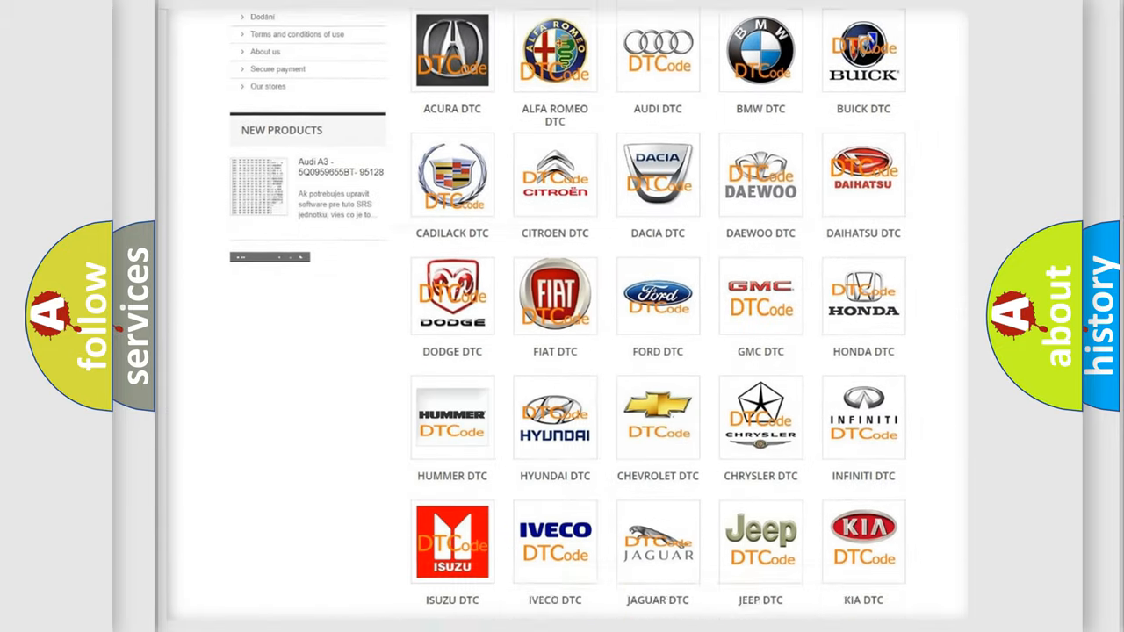
scroll("down", 3)
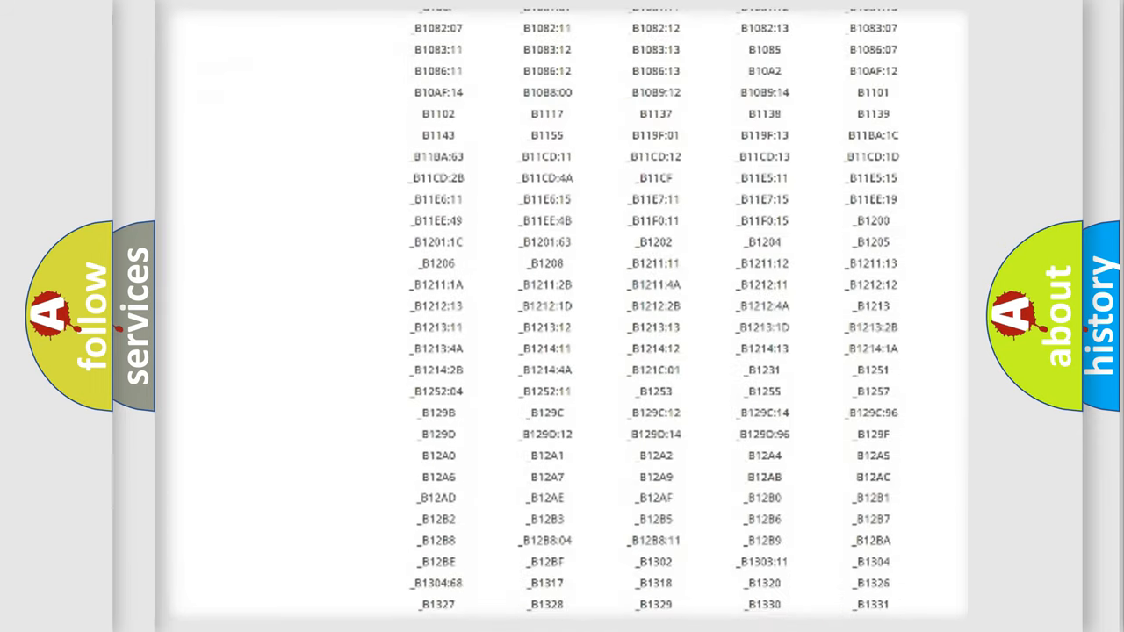
scroll("down", 3)
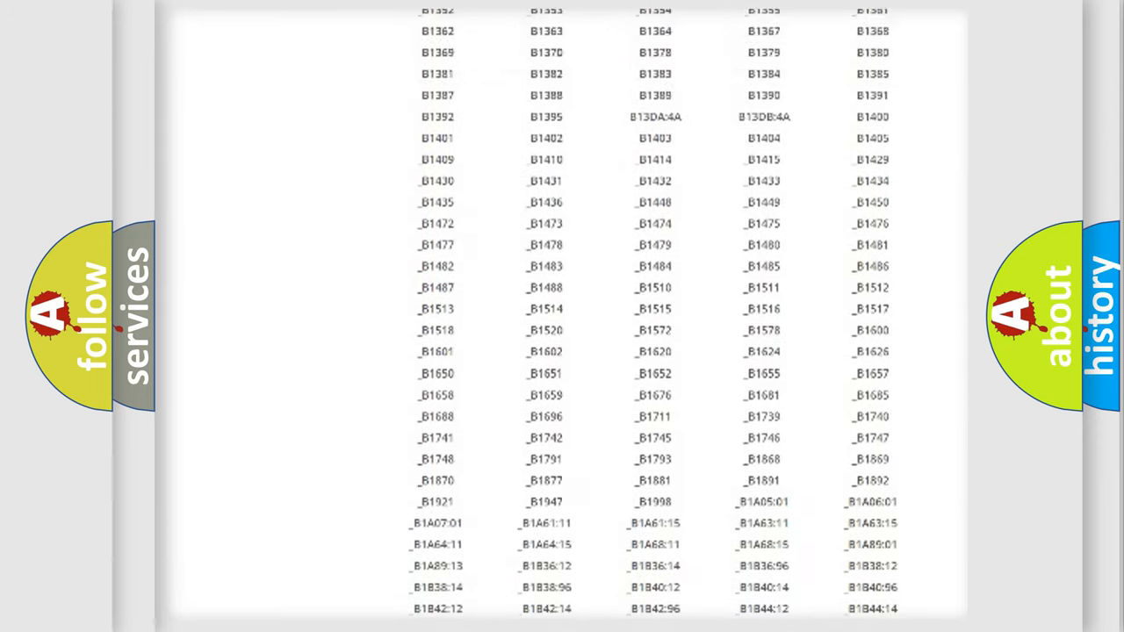